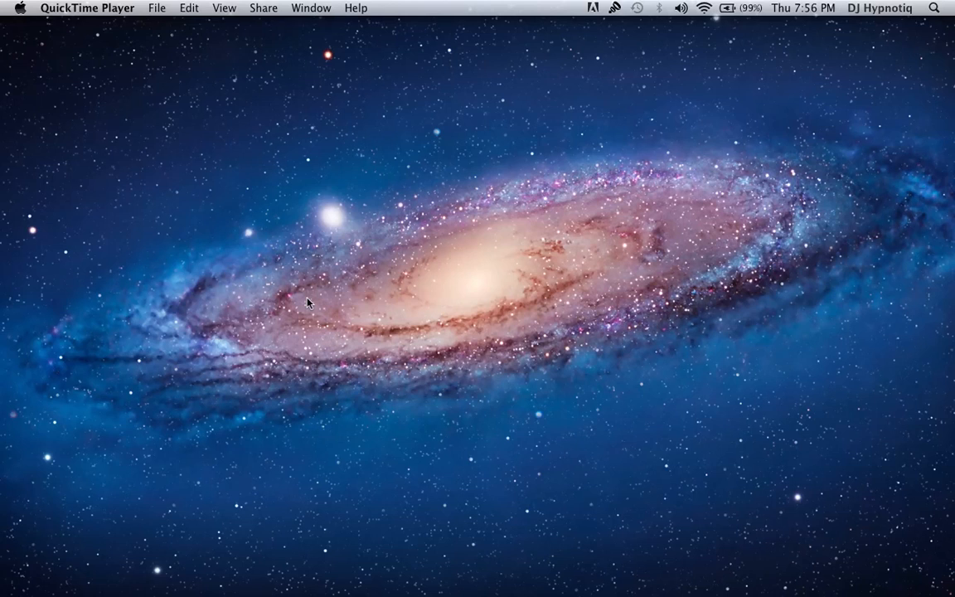
mouse_move(651, 333)
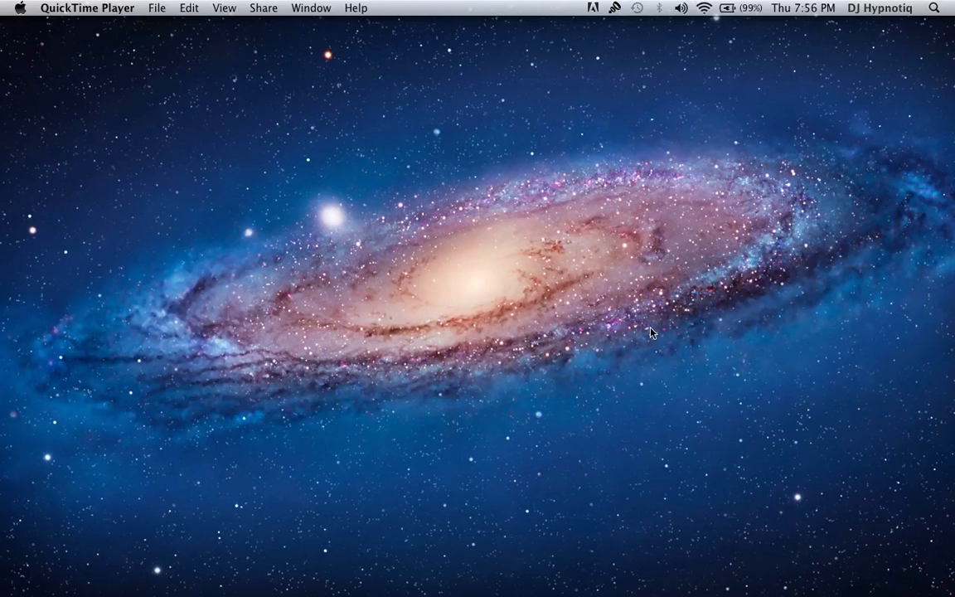
mouse_move(647, 533)
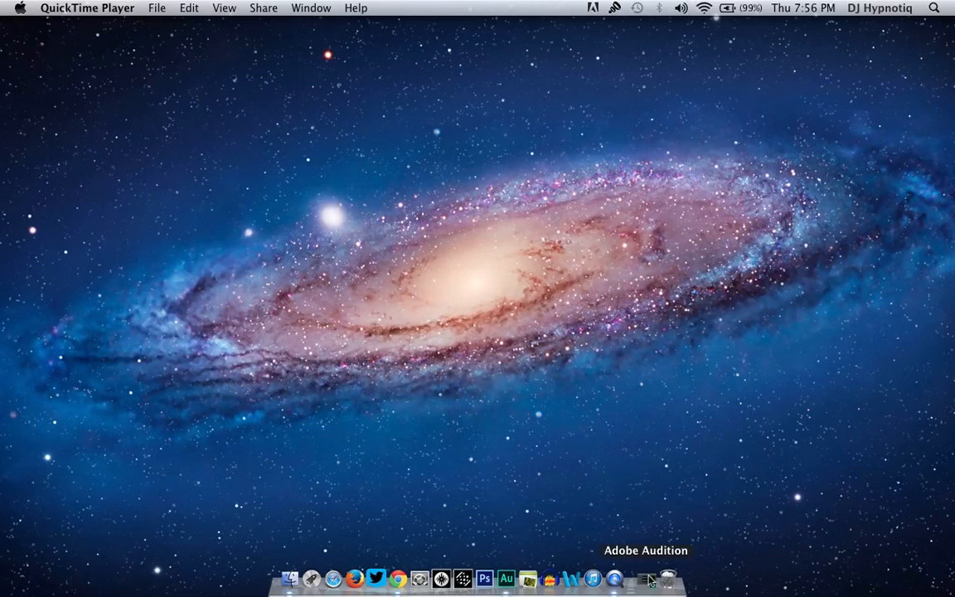
Step: Launch Audition and preview the drop1.mp3 voice clip, stopping about 5.5 seconds in
click(515, 578)
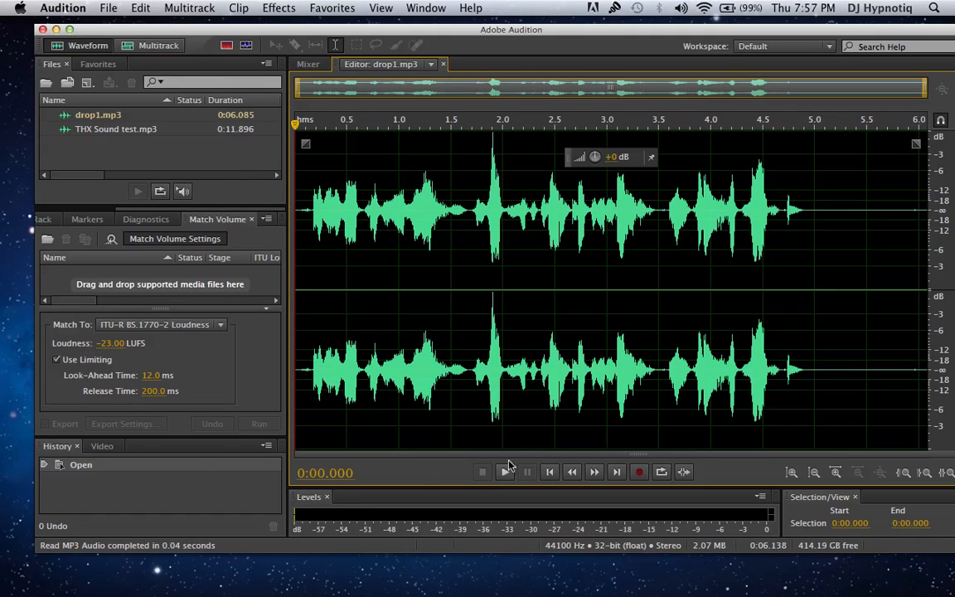
click(504, 471)
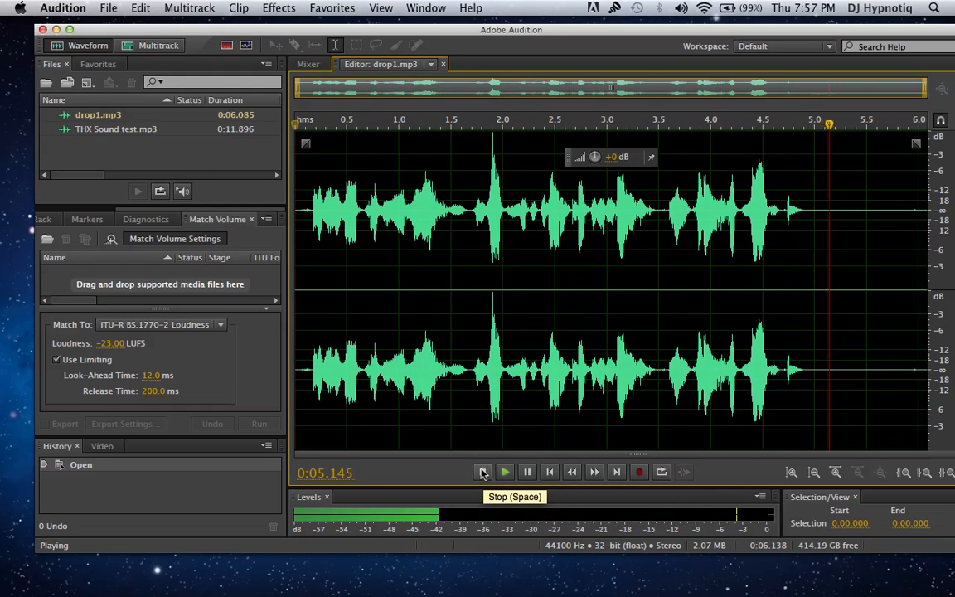
click(481, 471)
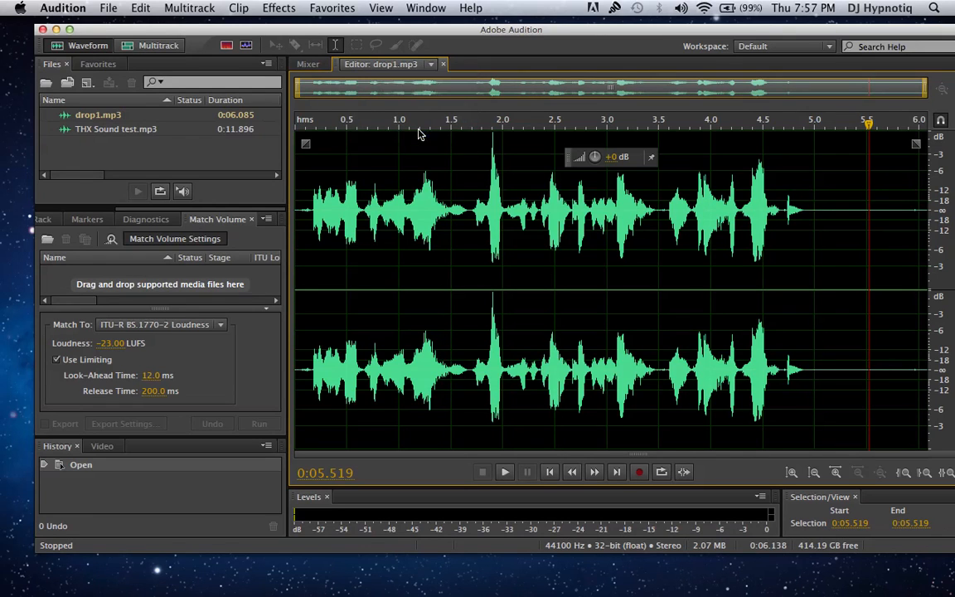
Step: Open THX Sound test.mp3 and preview it, stopping about 10.7 seconds in
double_click(117, 129)
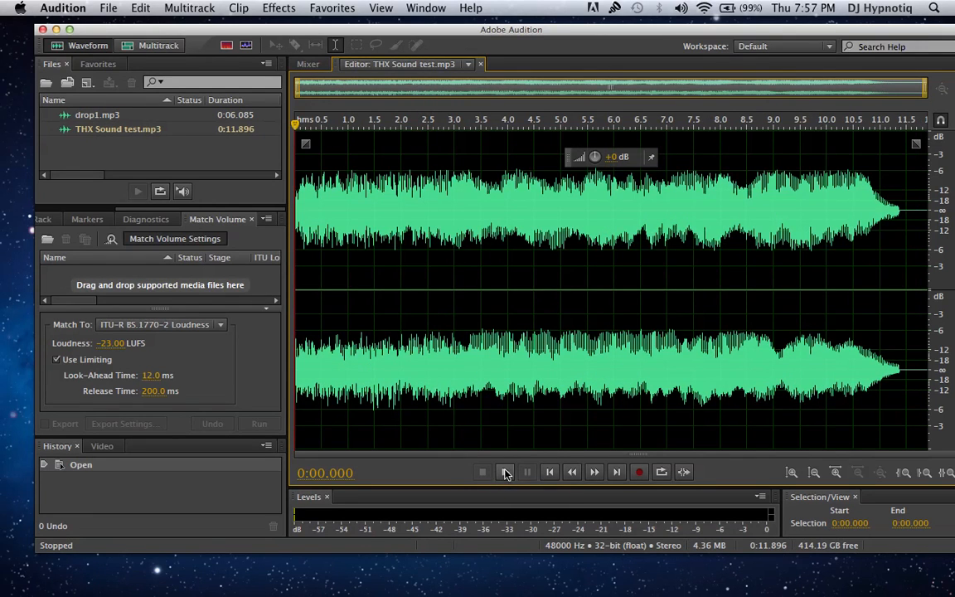
click(505, 472)
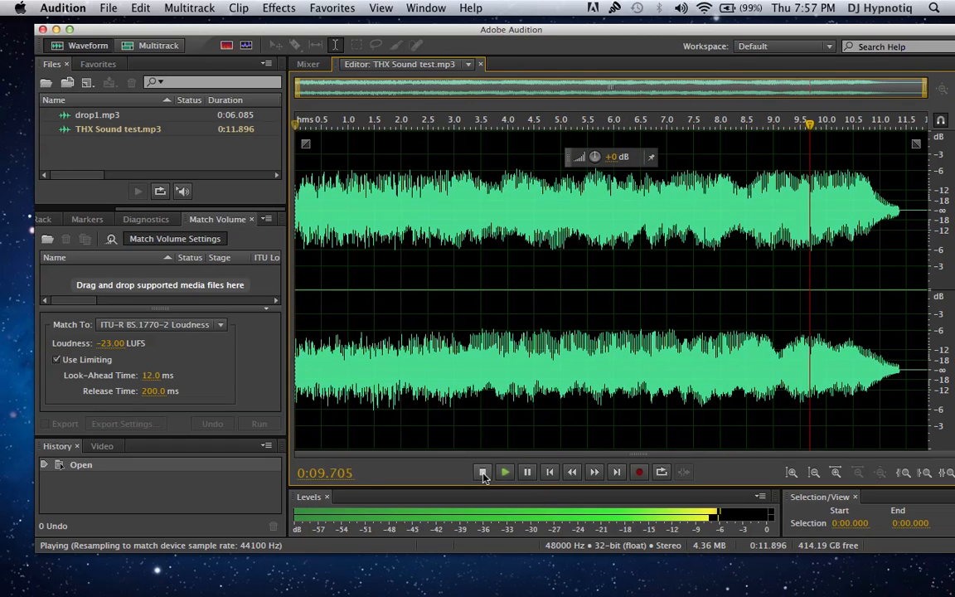
click(483, 472)
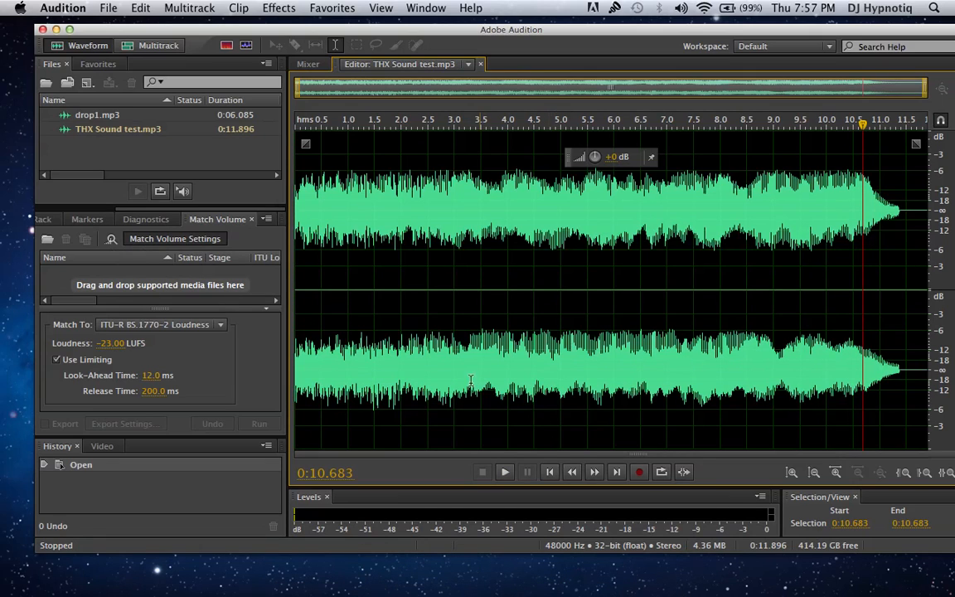
mouse_move(392, 193)
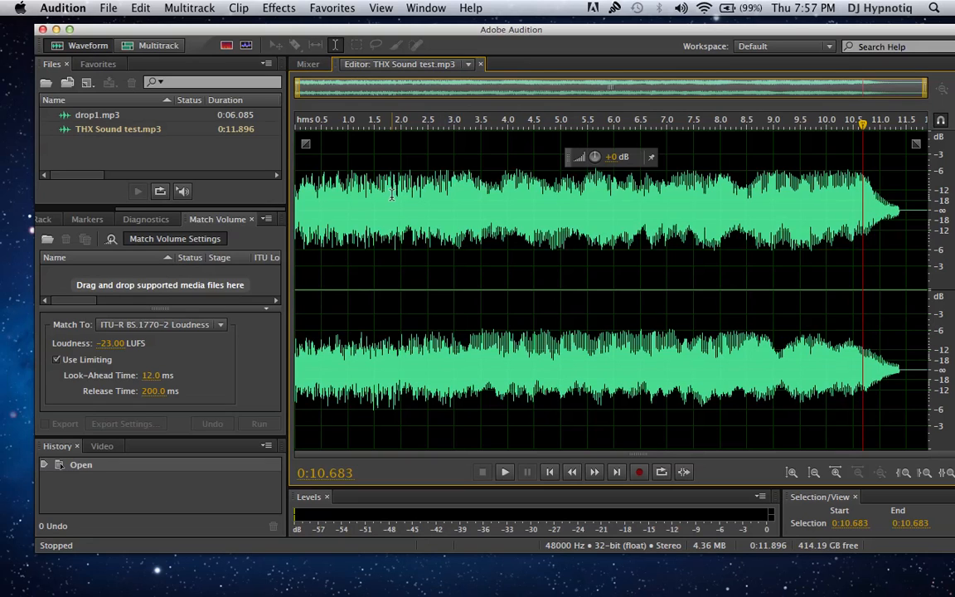
mouse_move(450, 48)
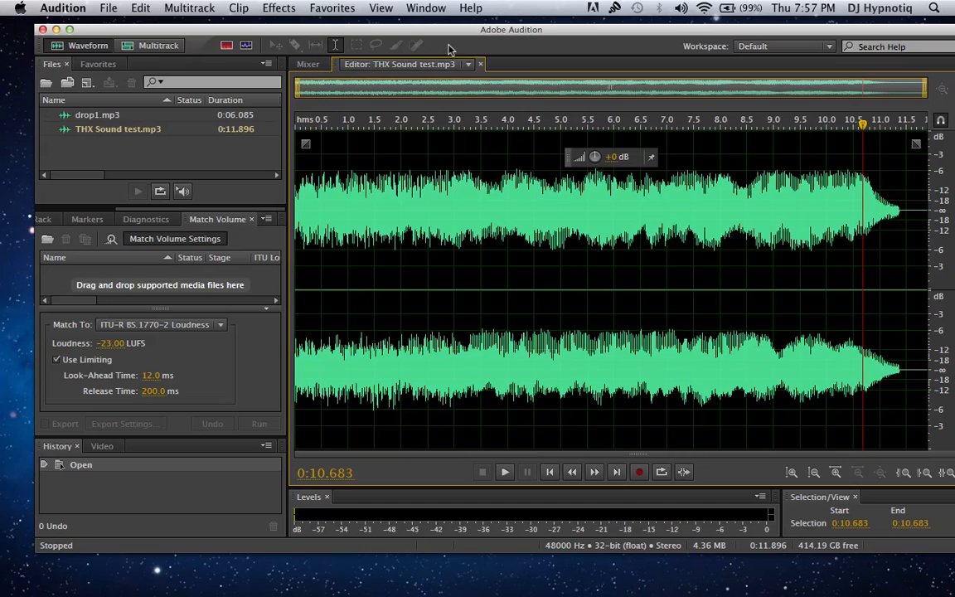
mouse_move(495, 35)
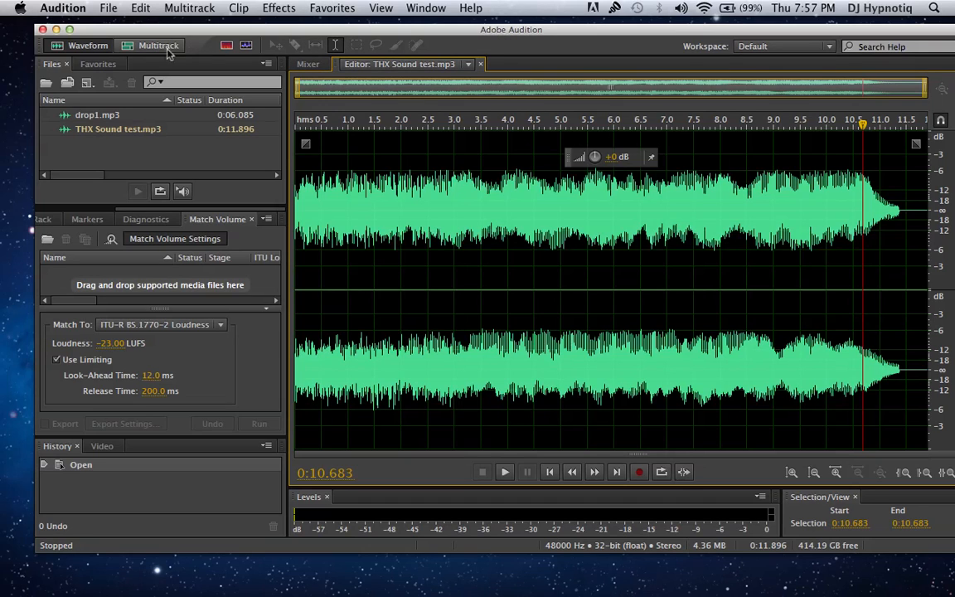
mouse_move(158, 46)
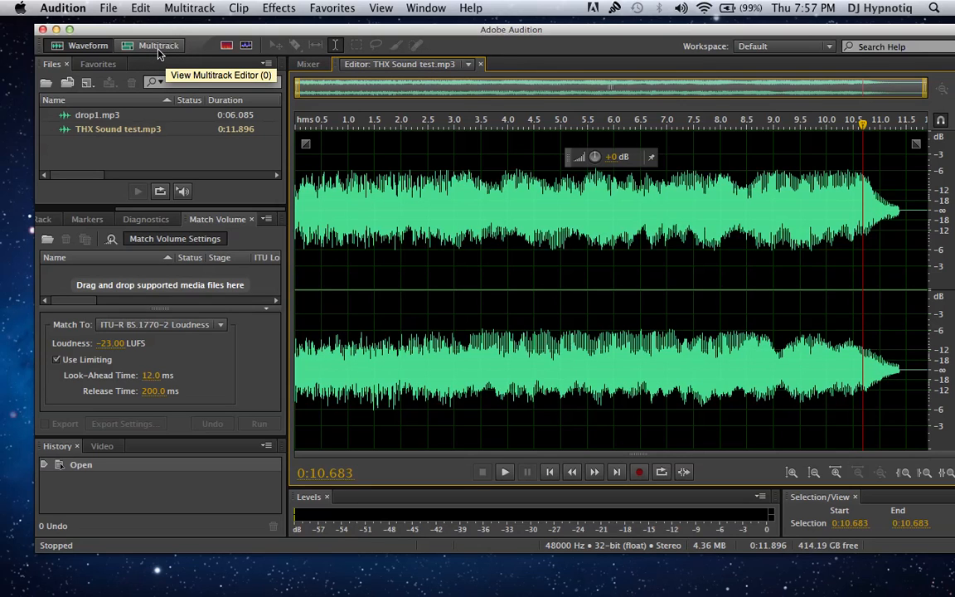
Step: Create a new multitrack session, Untitled Session 4, from the DJ Drop template
click(158, 46)
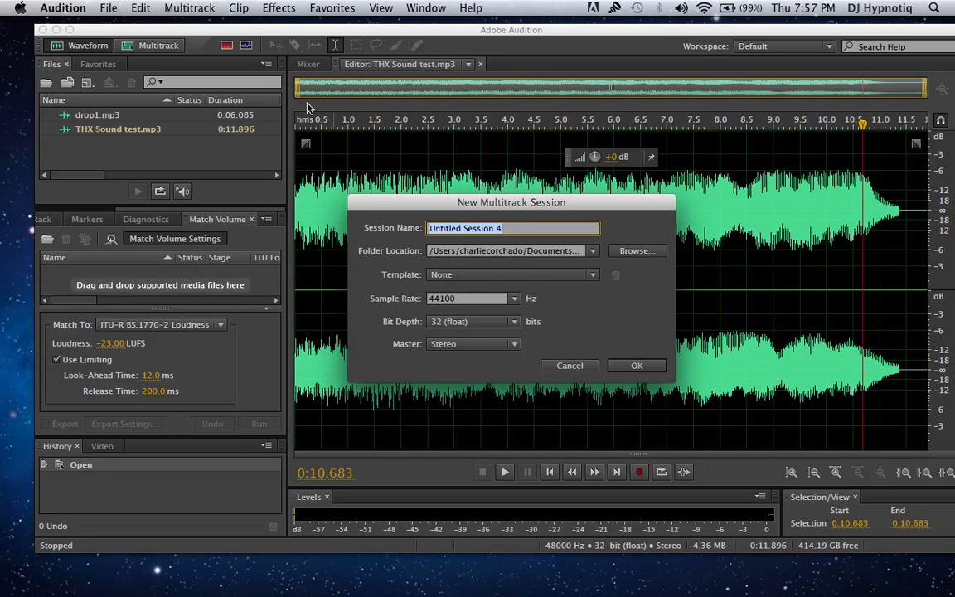
mouse_move(540, 287)
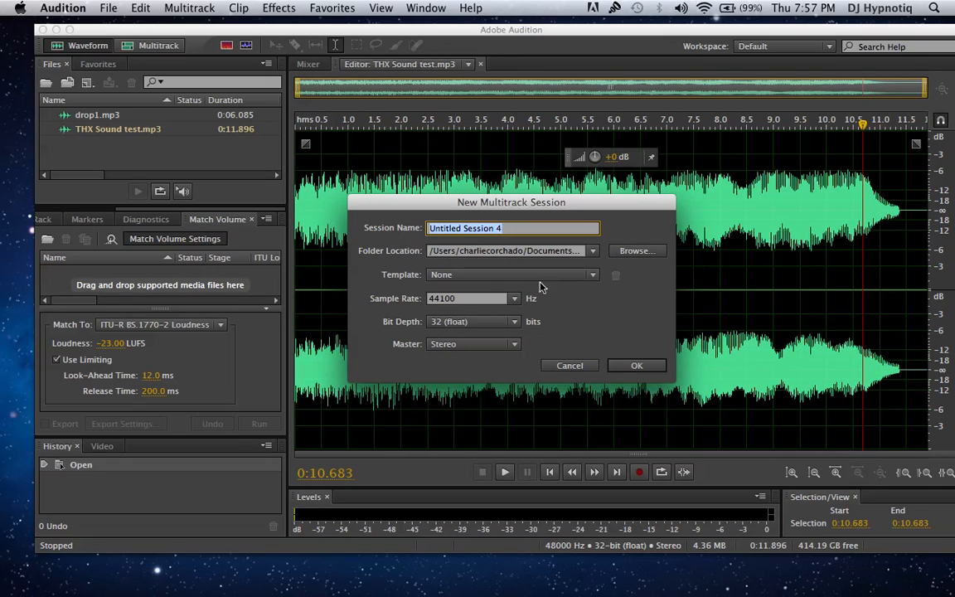
mouse_move(646, 241)
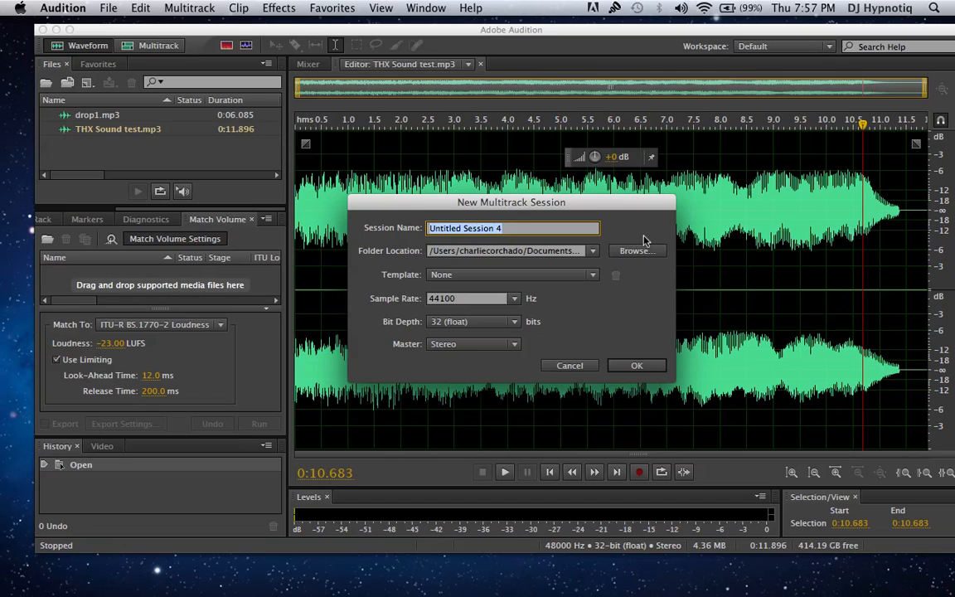
click(592, 274)
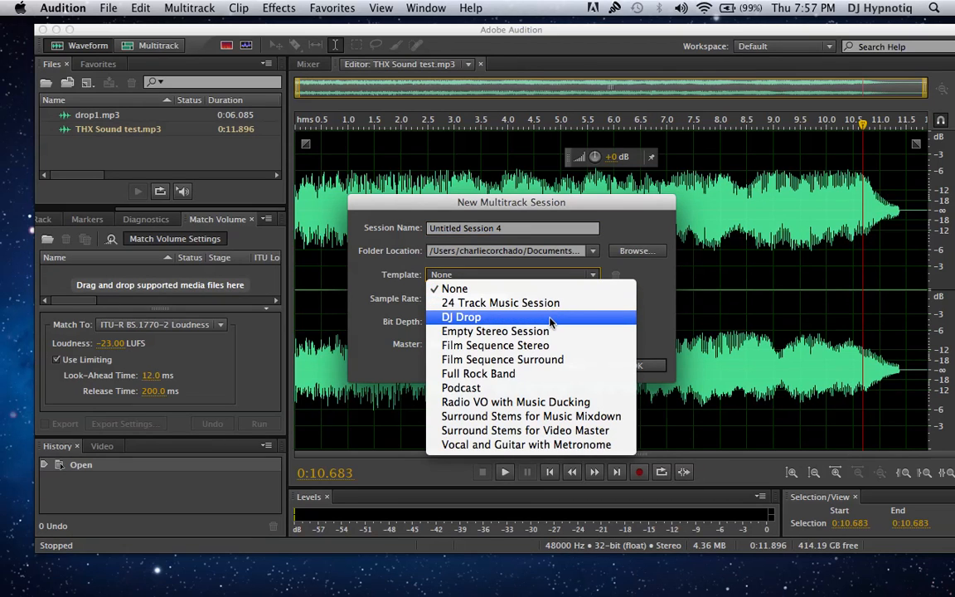
click(461, 317)
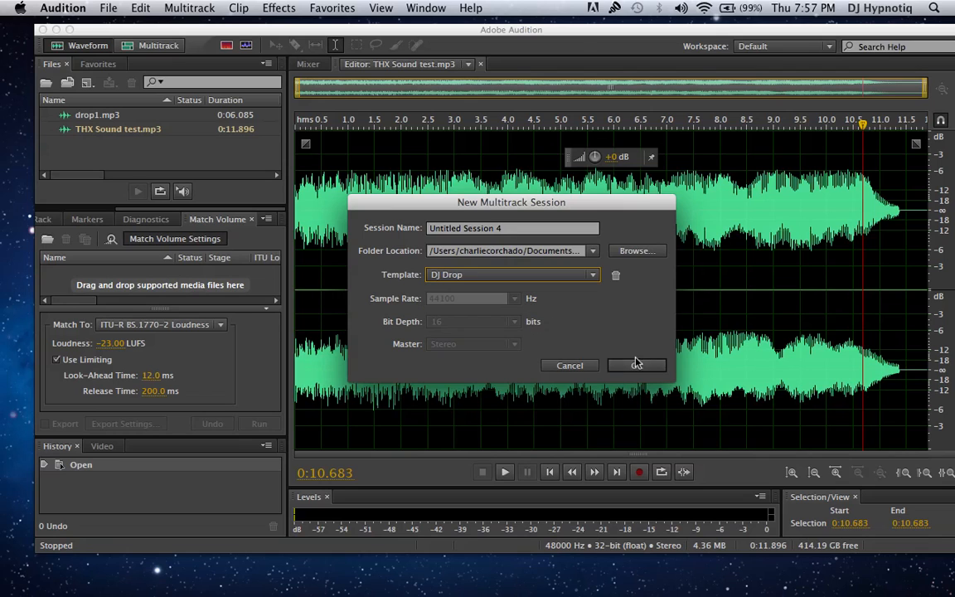
click(636, 364)
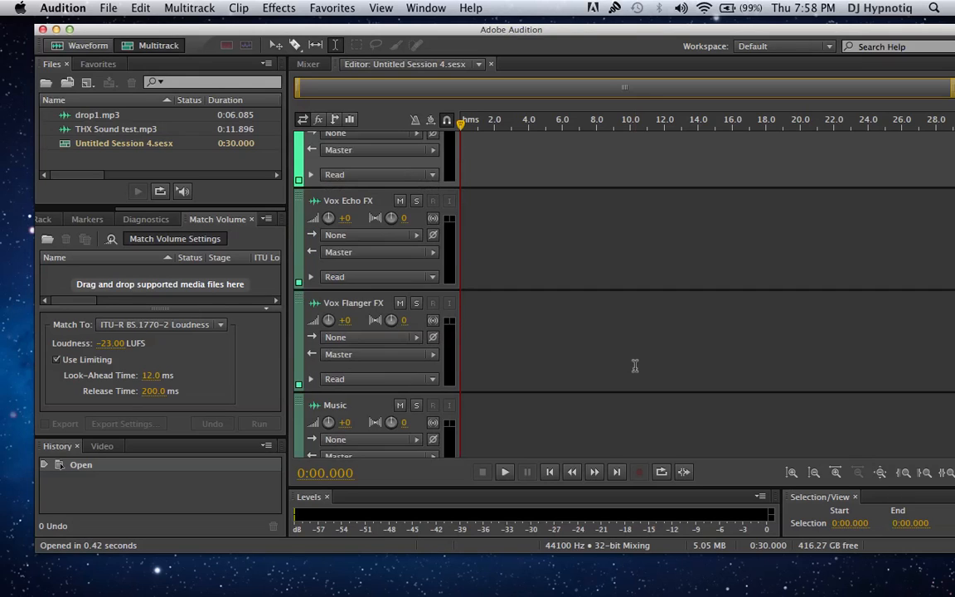
Step: Place drop1.mp3 at the start of the Vox Chorus FX track
scroll(down, 3)
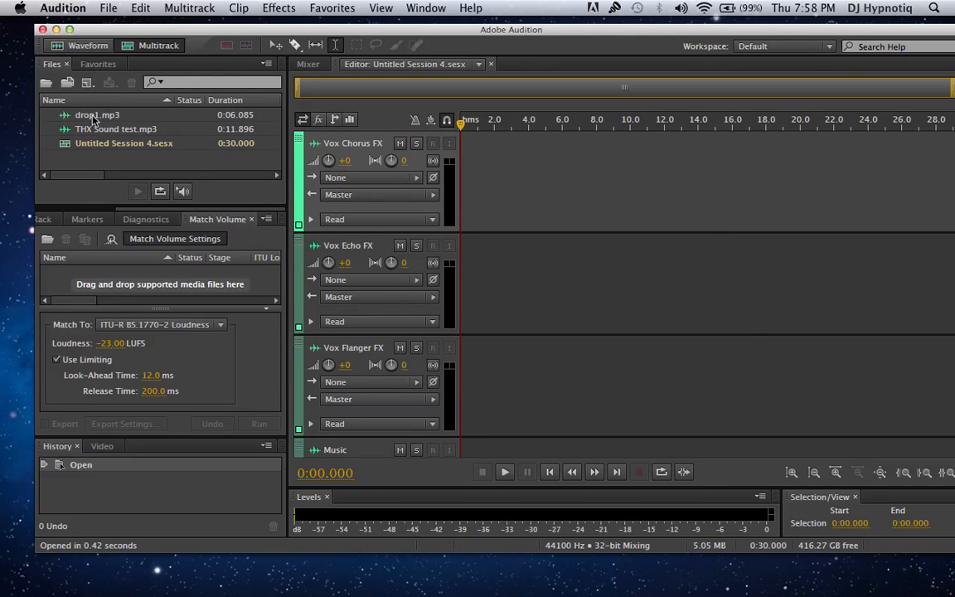
click(97, 114)
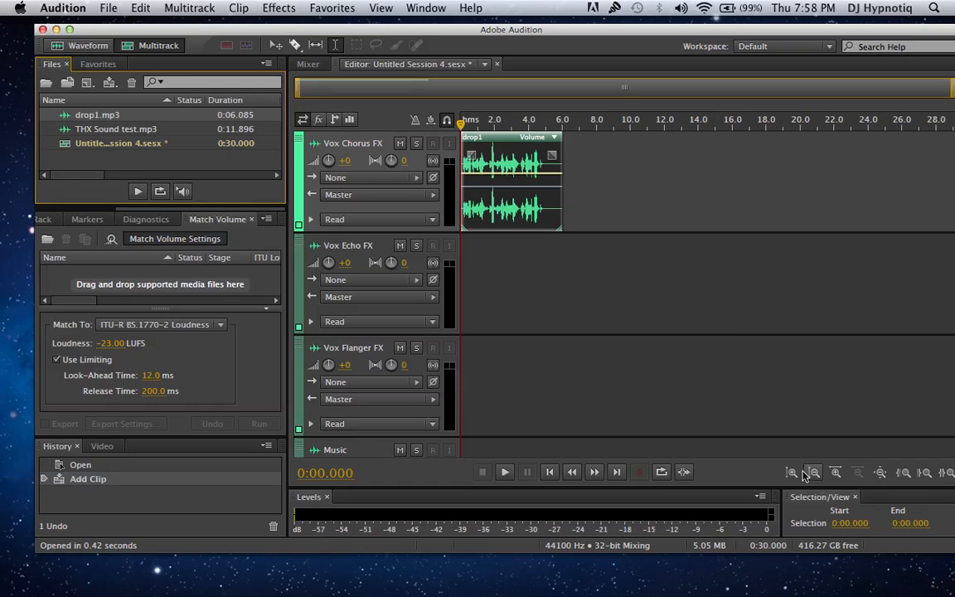
mouse_move(835, 473)
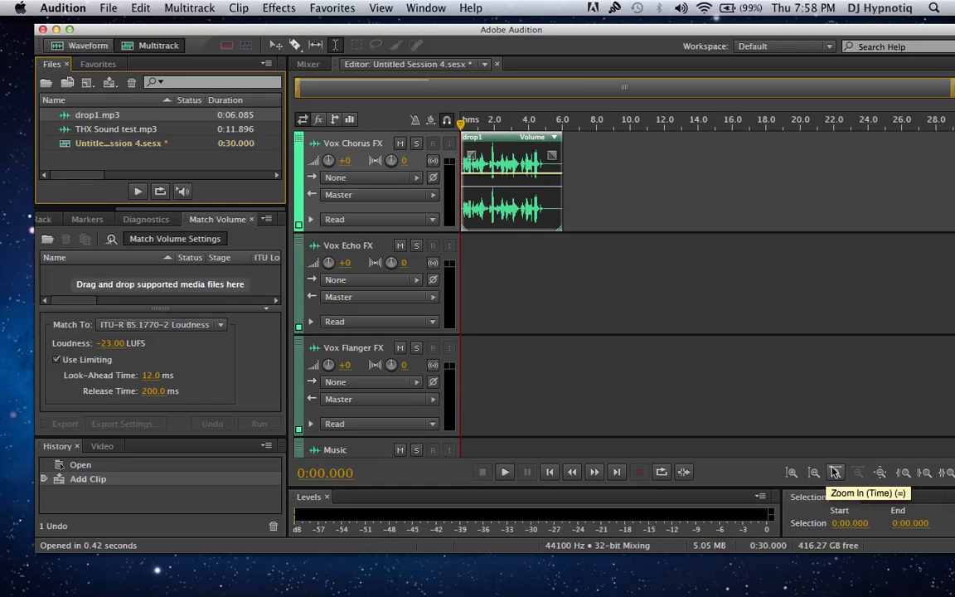
Step: Zoom in, play the drop1 clip, and set the split point at 1.666 seconds
click(835, 472)
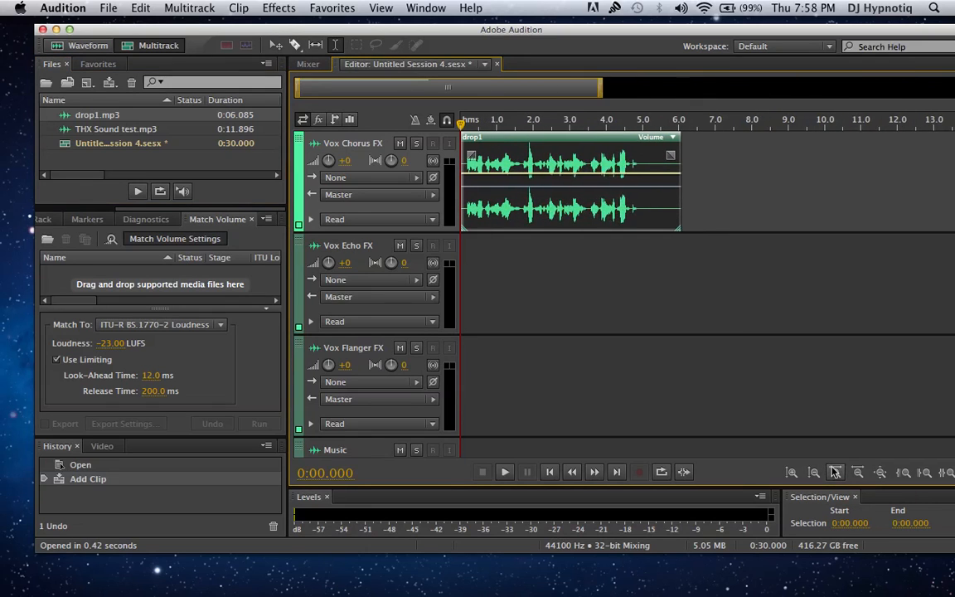
click(836, 473)
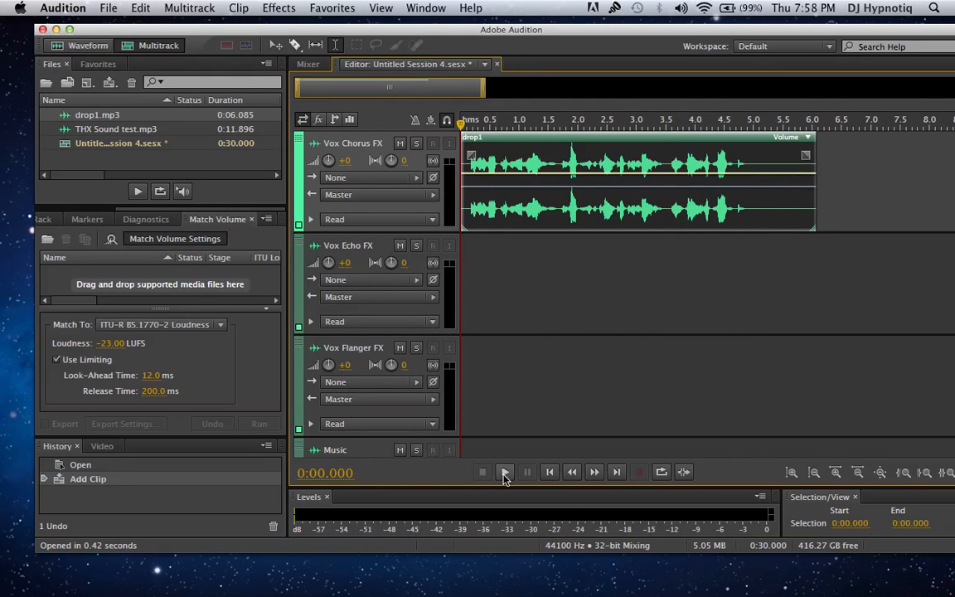
click(505, 472)
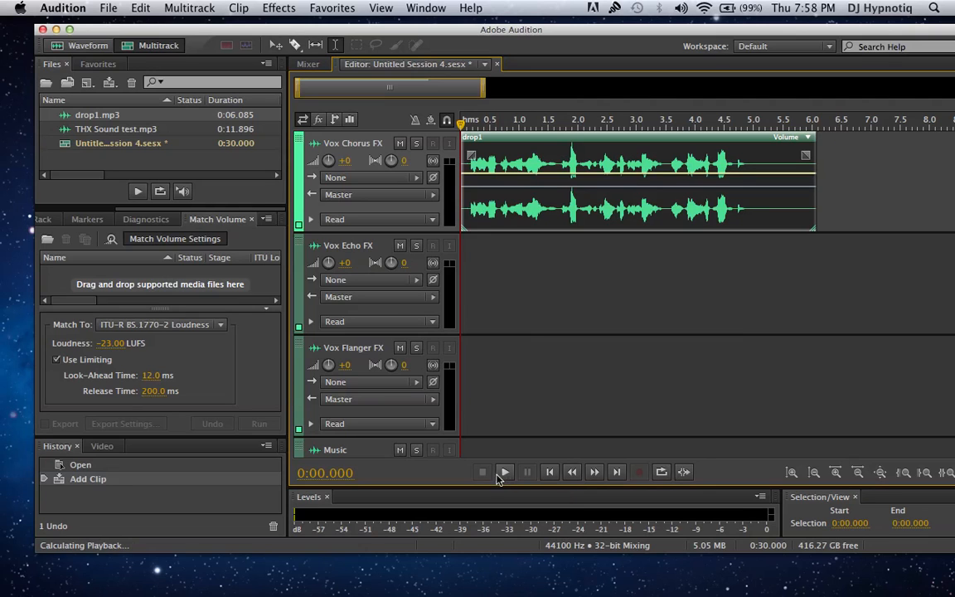
click(504, 471)
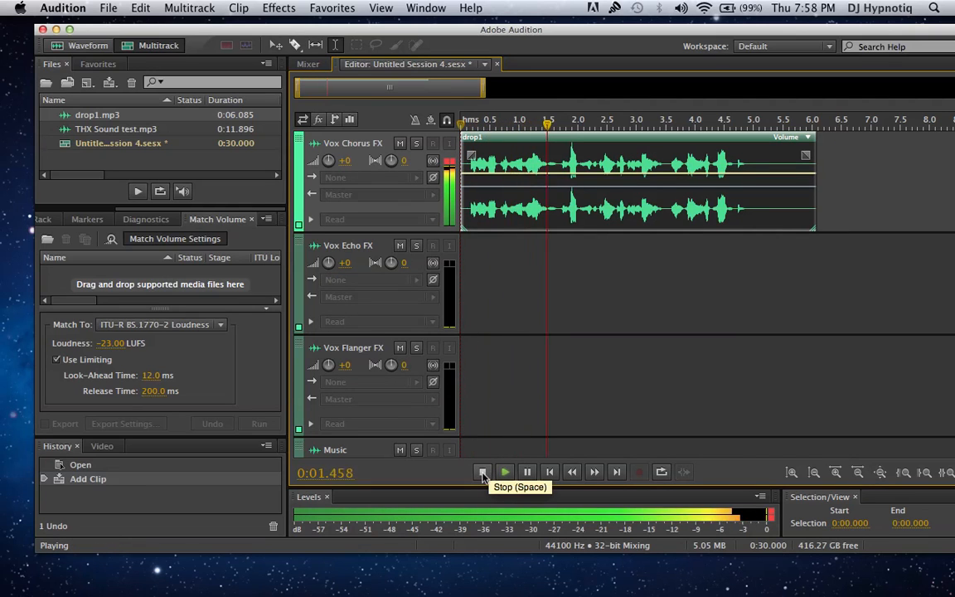
click(482, 471)
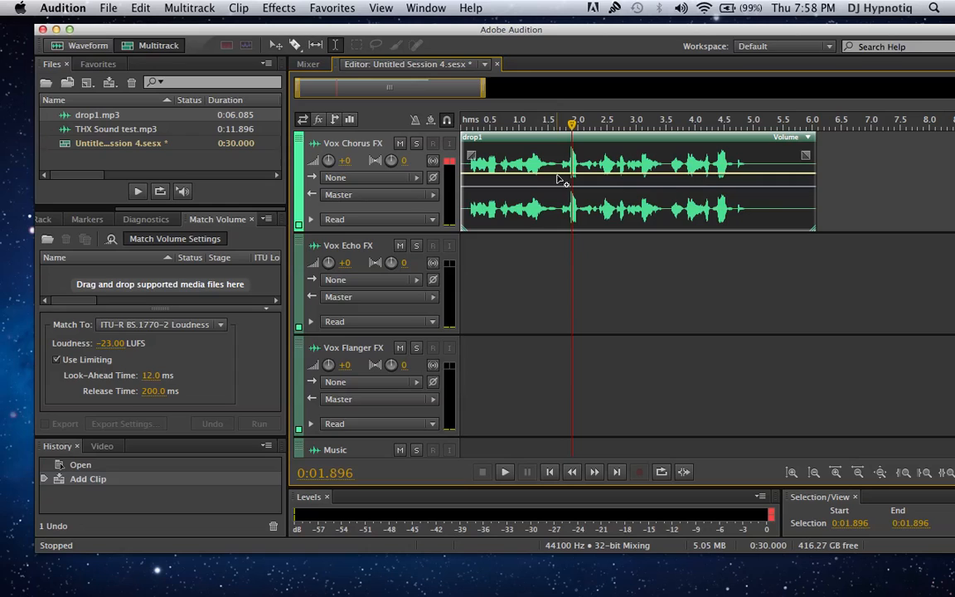
mouse_move(558, 167)
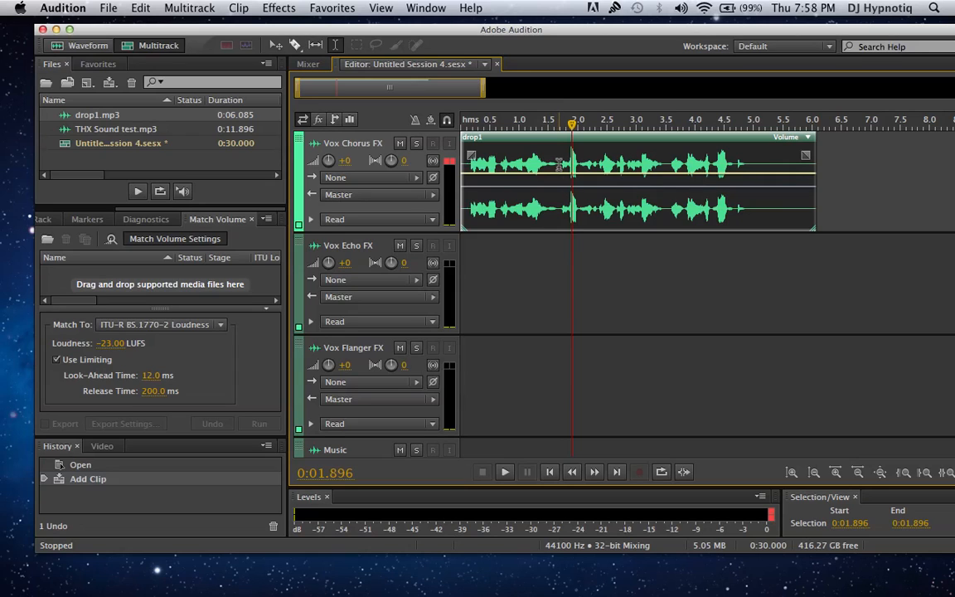
click(558, 119)
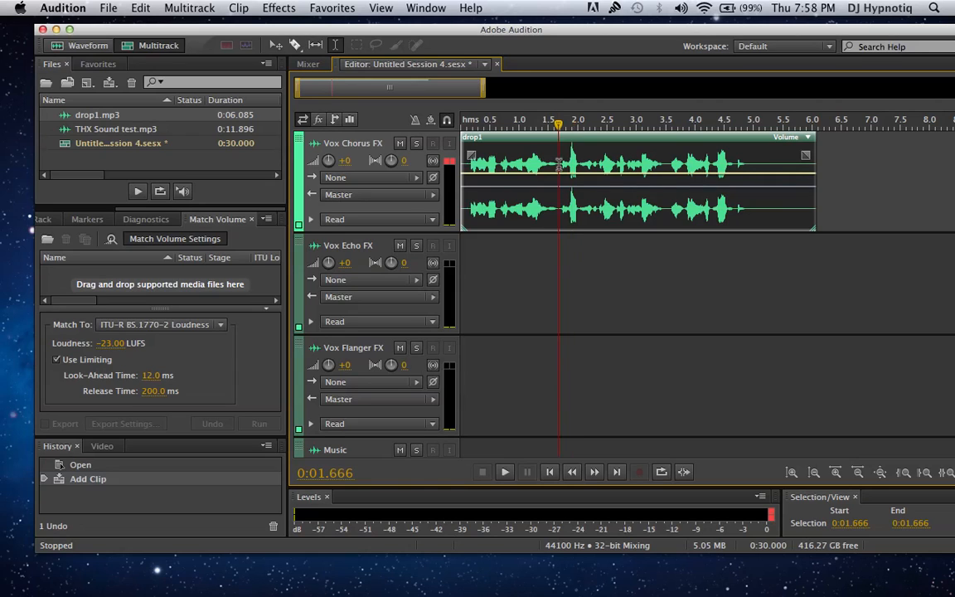
mouse_move(564, 207)
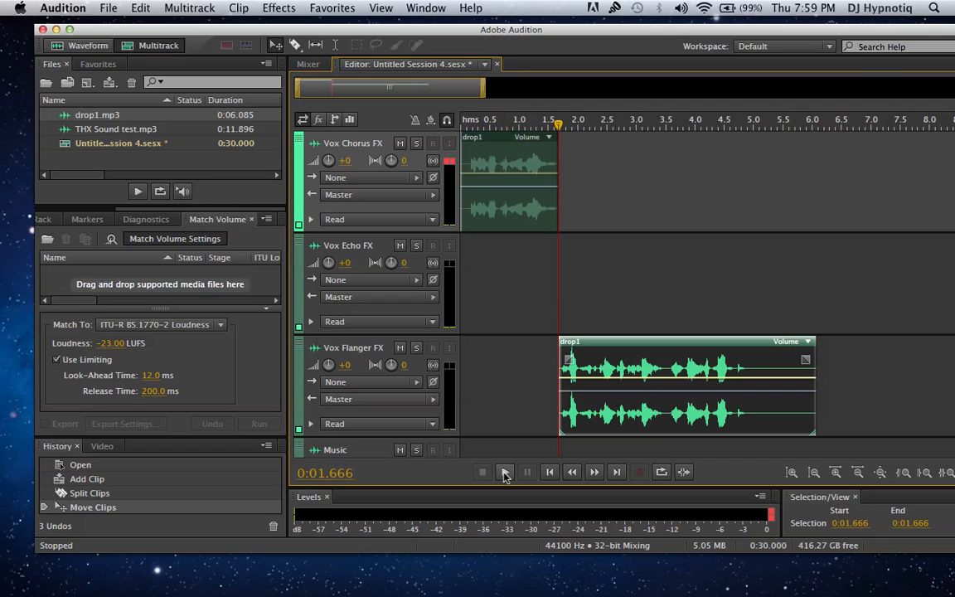
Step: Play back the split voice clip and stop it
click(505, 472)
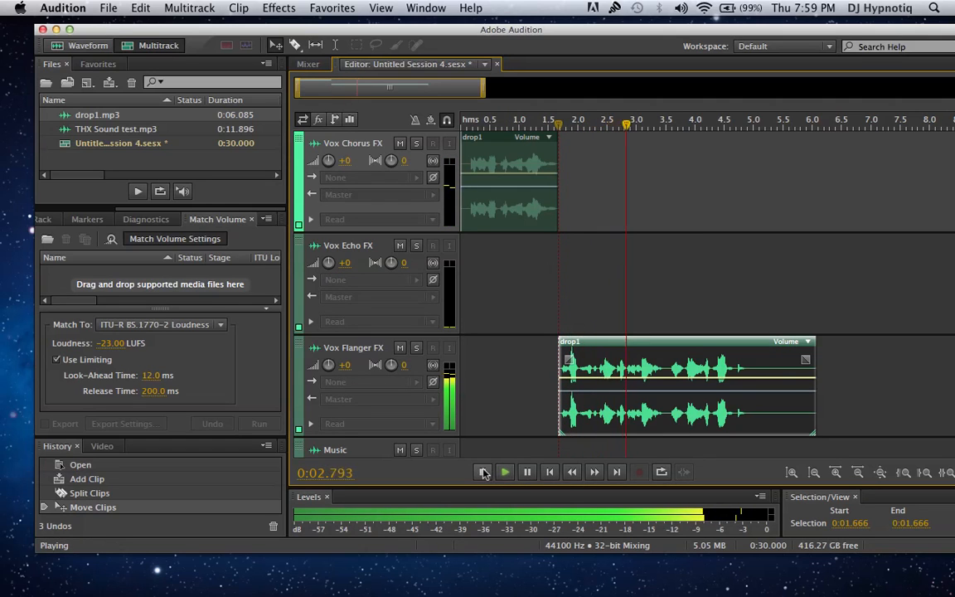
click(482, 471)
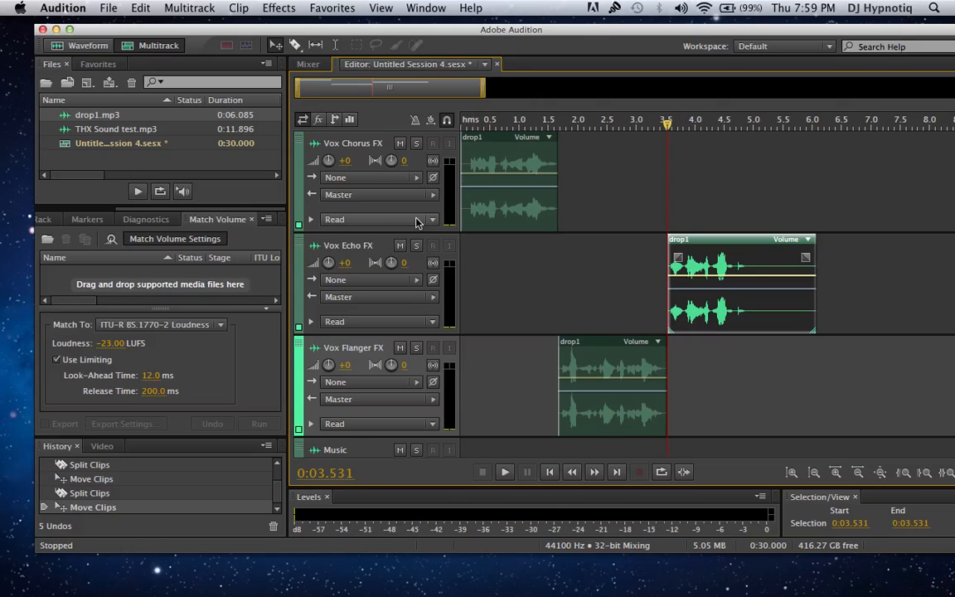
mouse_move(503, 430)
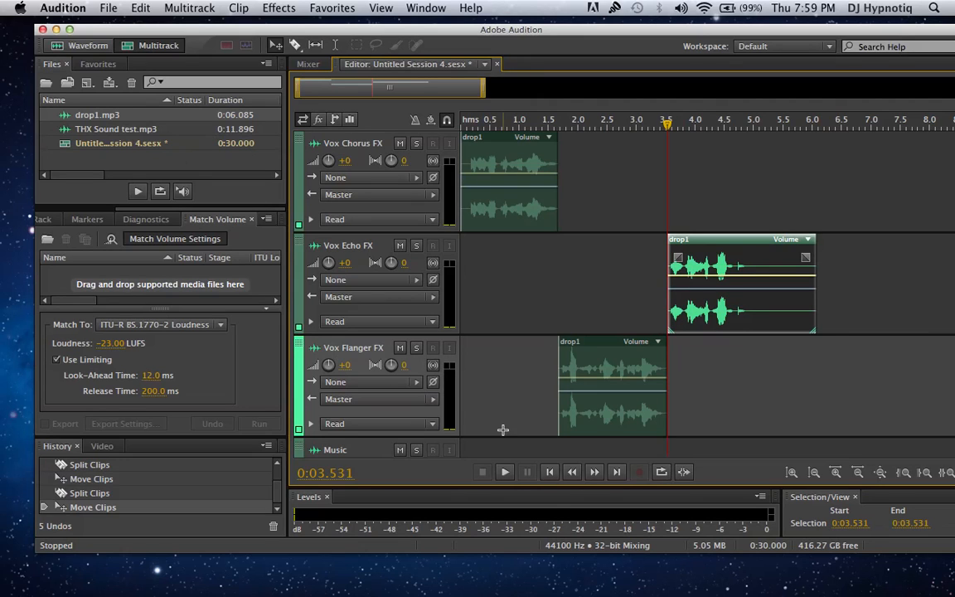
click(504, 472)
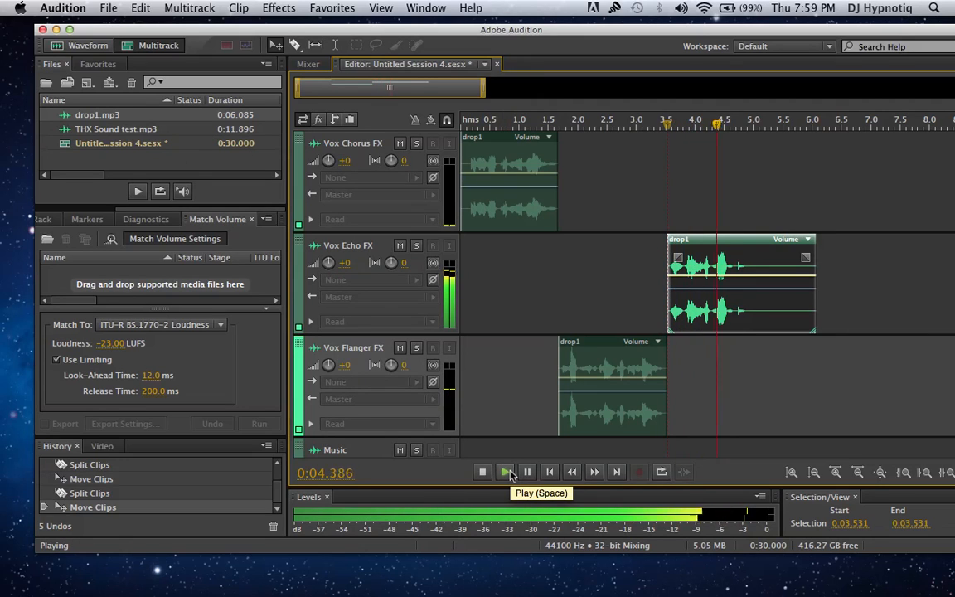
mouse_move(484, 472)
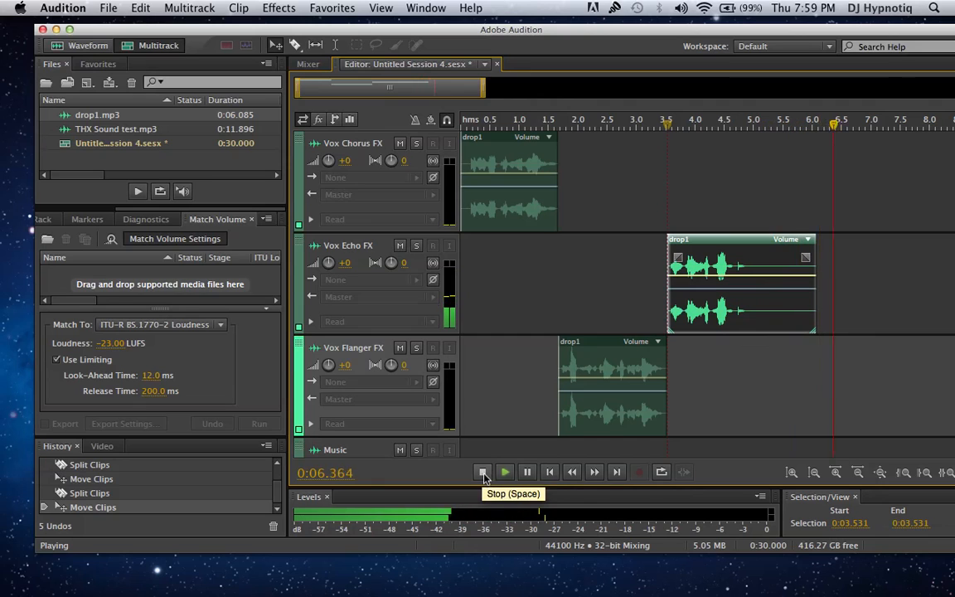
click(482, 472)
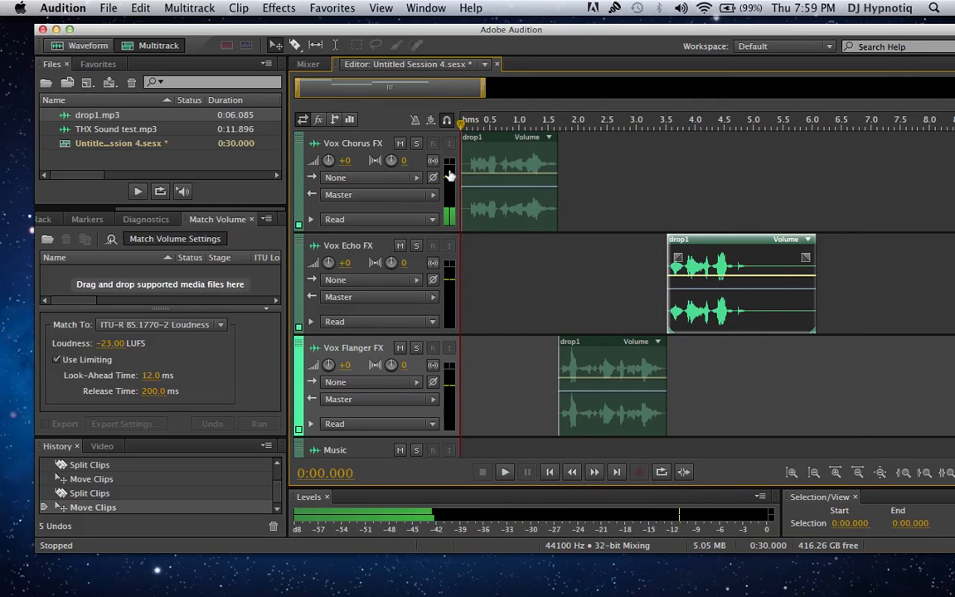
click(504, 472)
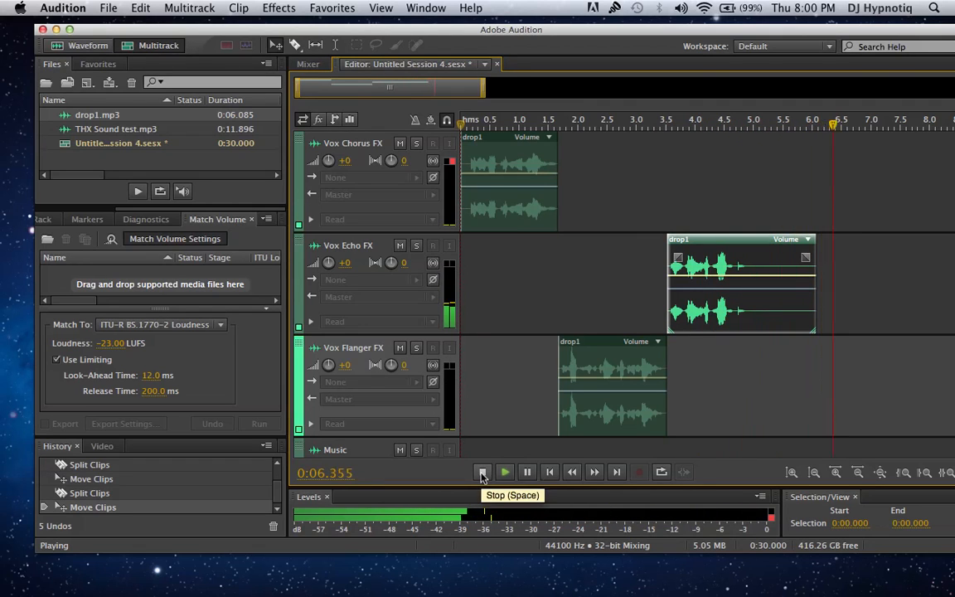
click(482, 471)
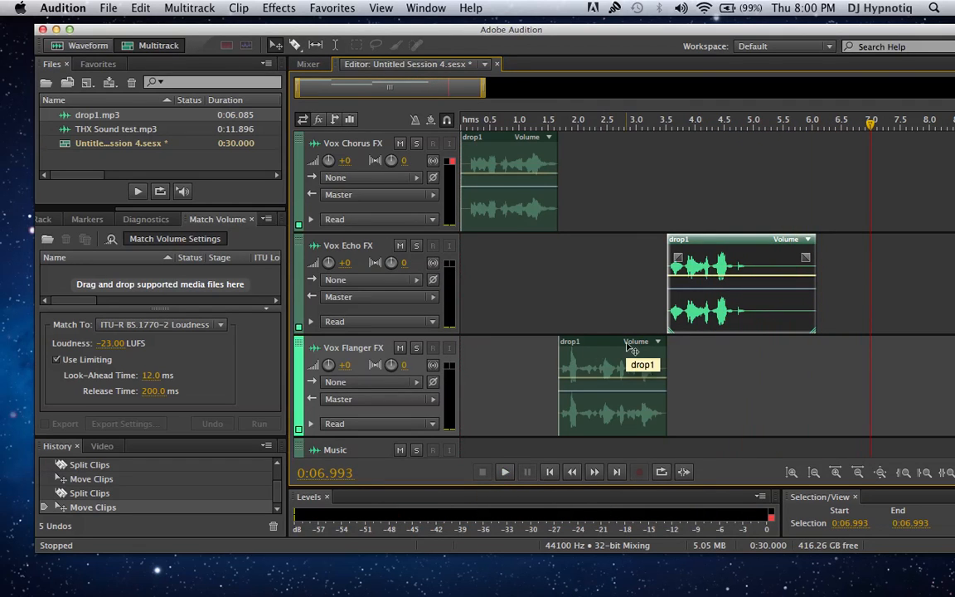
Step: Add THX Sound test to the Music track and play the mix, stopping near 7.1 seconds
scroll(down, 3)
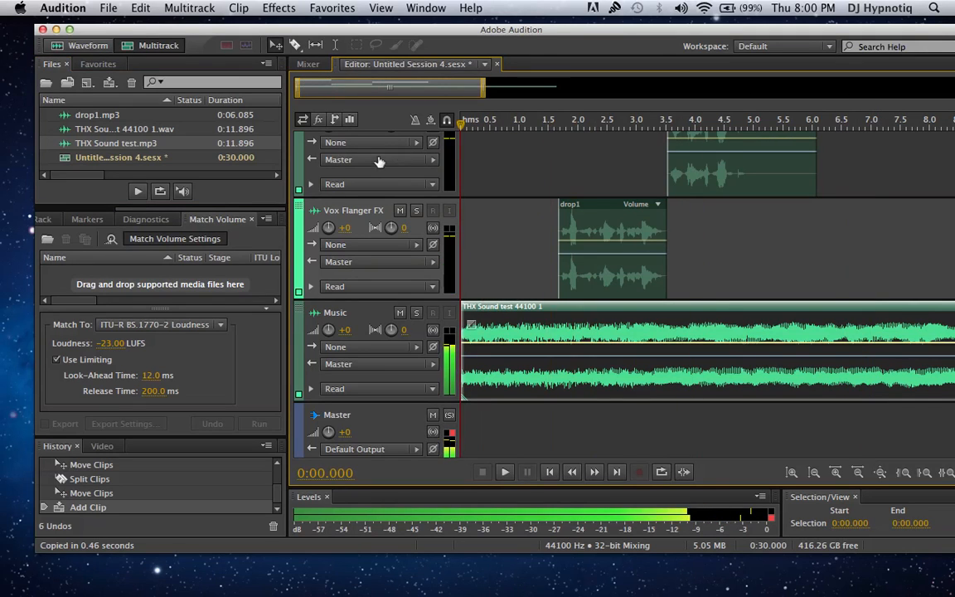
scroll(down, 3)
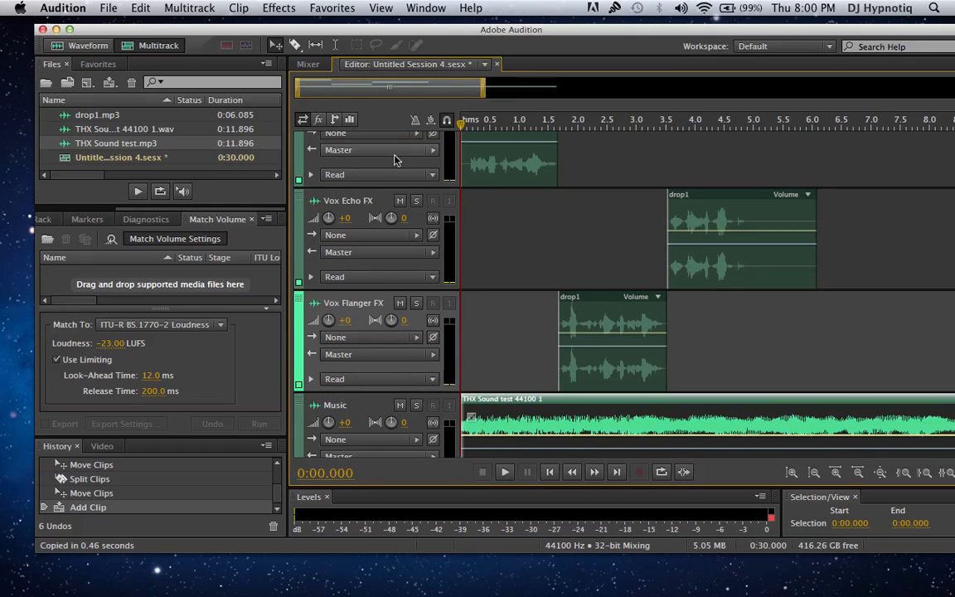
click(505, 472)
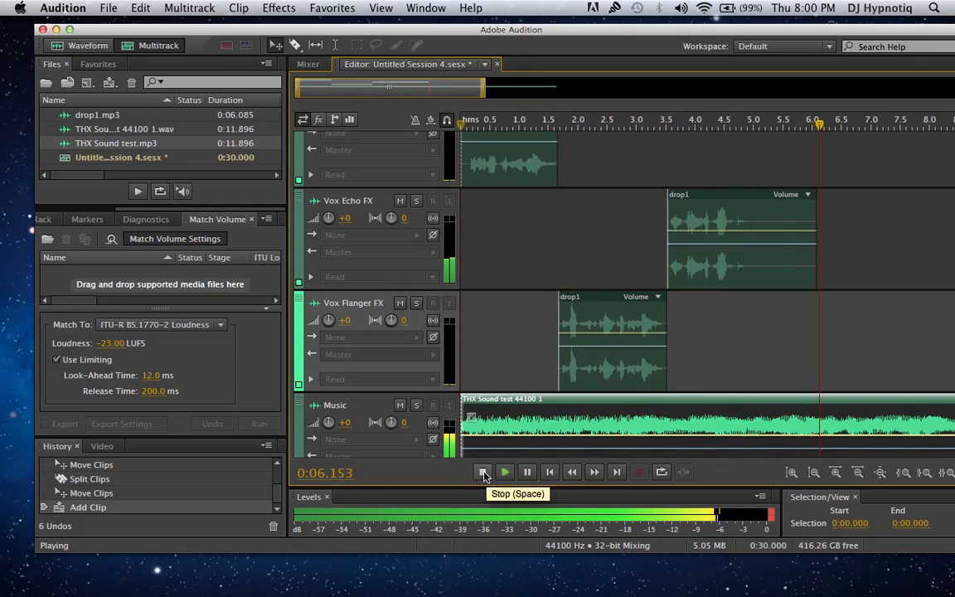
click(484, 472)
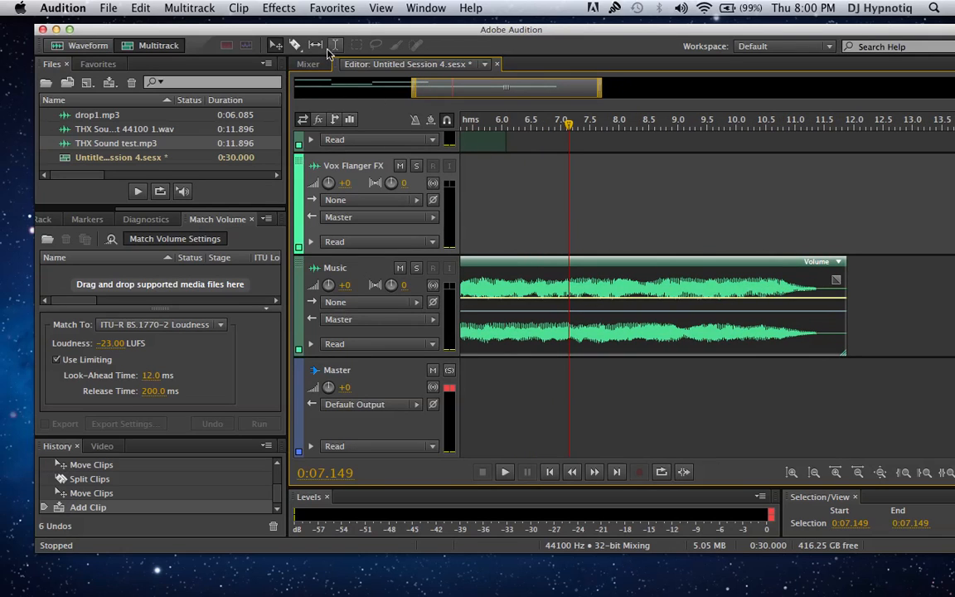
mouse_move(336, 45)
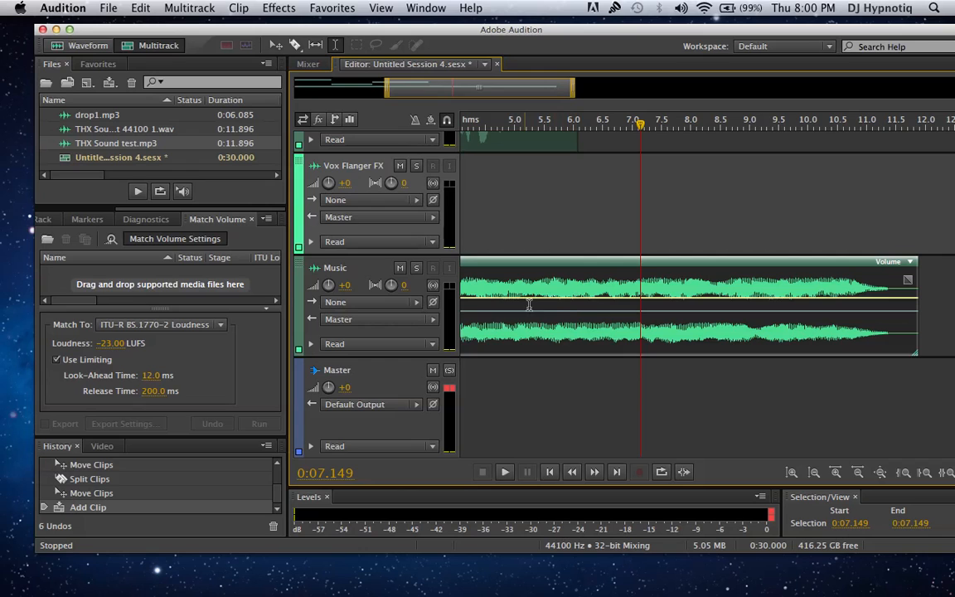
mouse_move(620, 280)
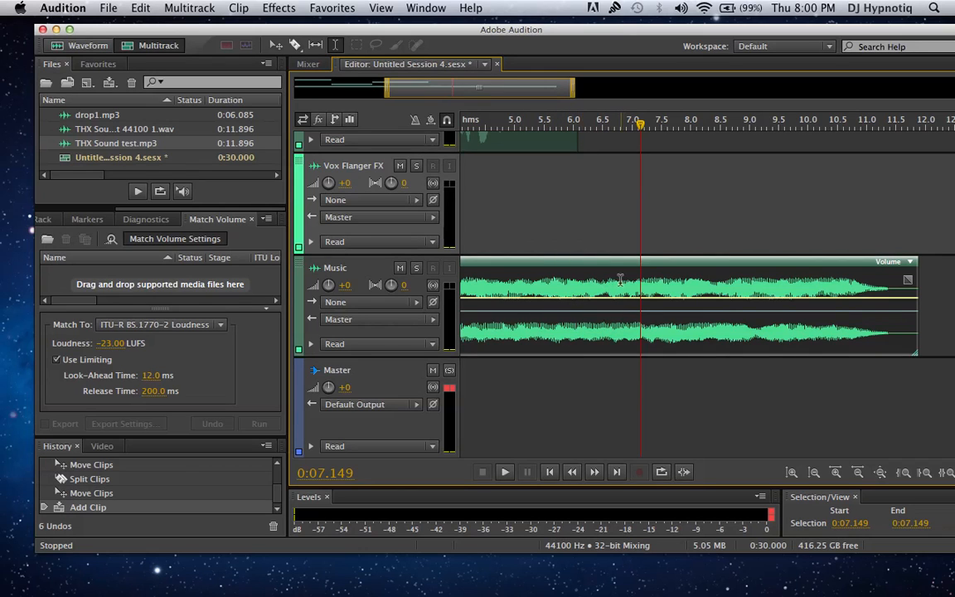
Step: Select and lift out the music clip's middle stretch, then select the tail piece
drag(618, 290, 749, 290)
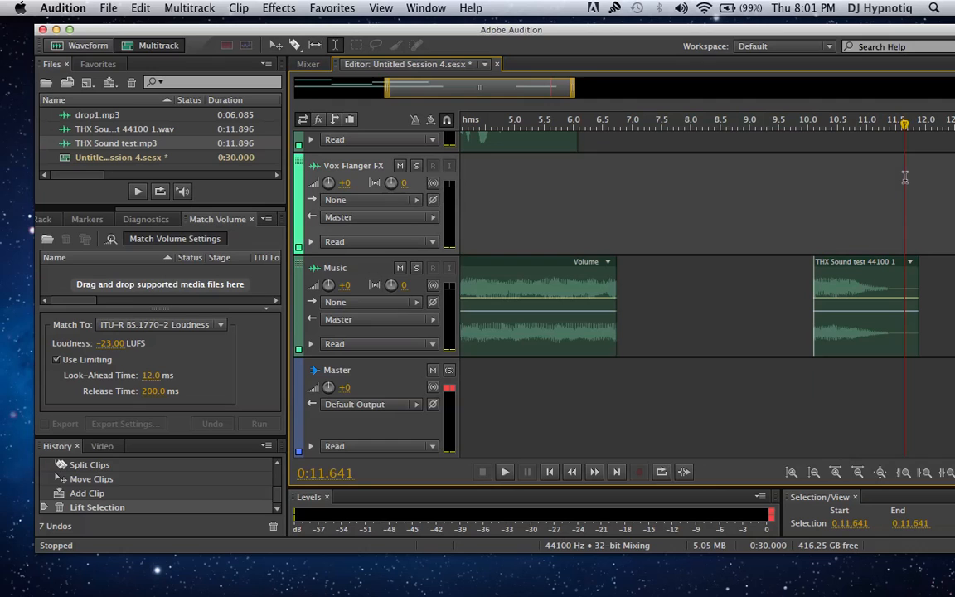
click(864, 307)
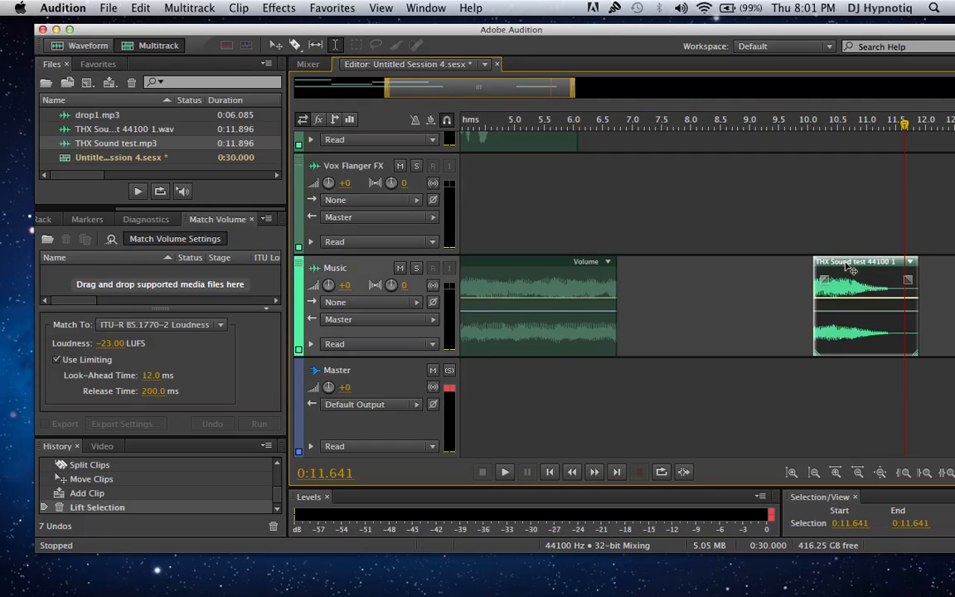
Step: Slide the music tail left over the front piece's end to form a crossfade
drag(866, 278, 694, 278)
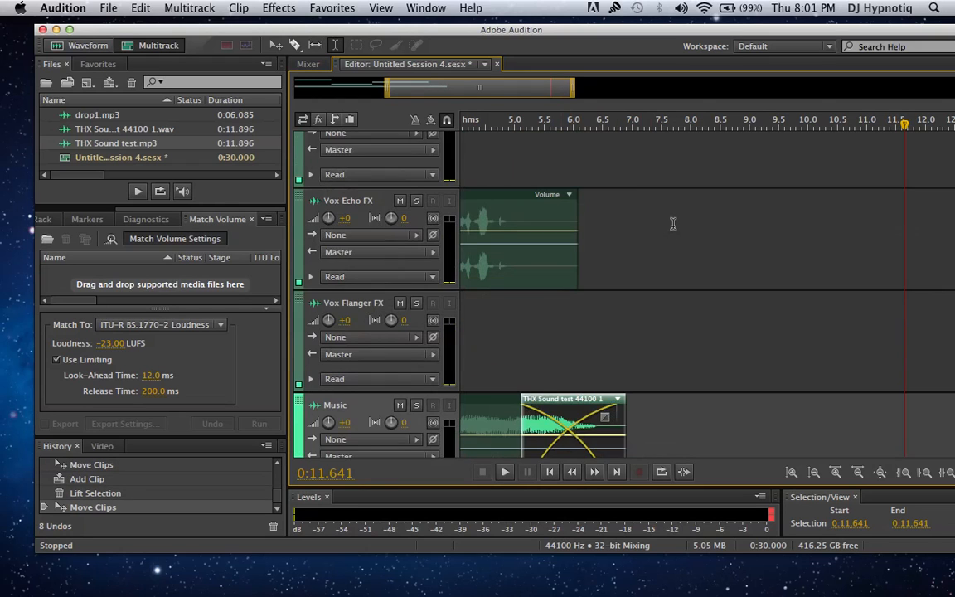
scroll(down, 3)
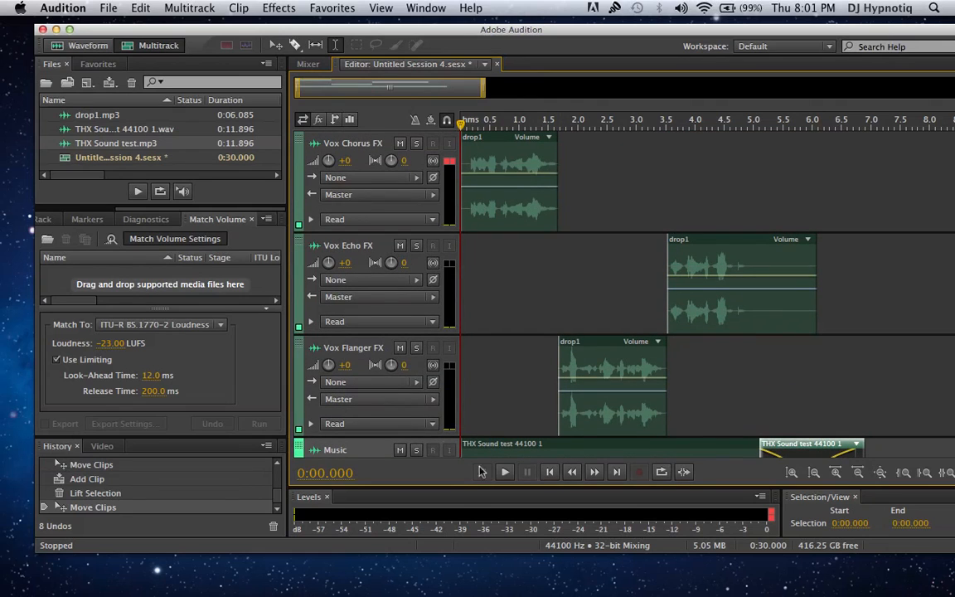
Step: Play the finished drop, stop near 9.6 seconds, and minimize the Audition window
click(504, 472)
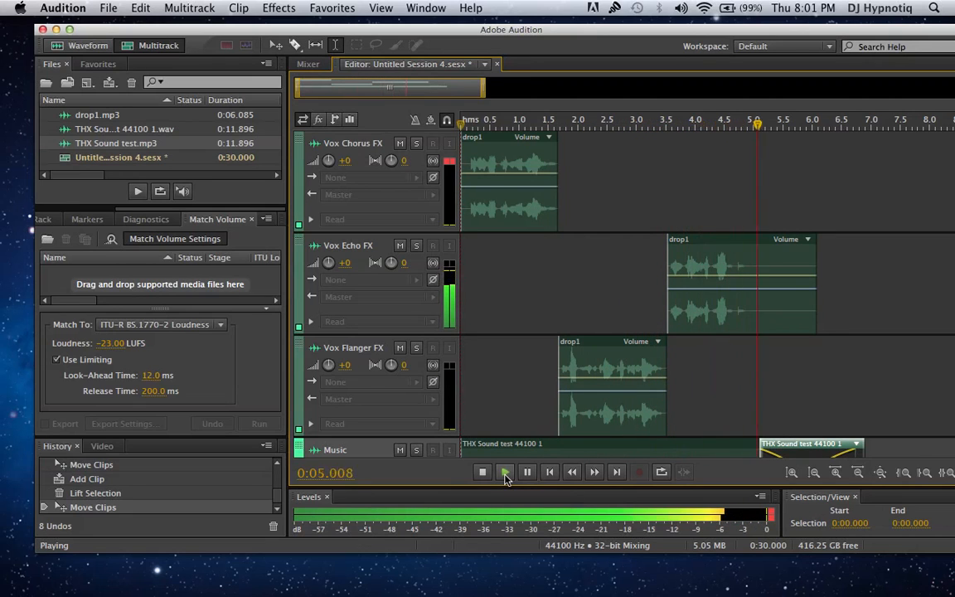
mouse_move(482, 472)
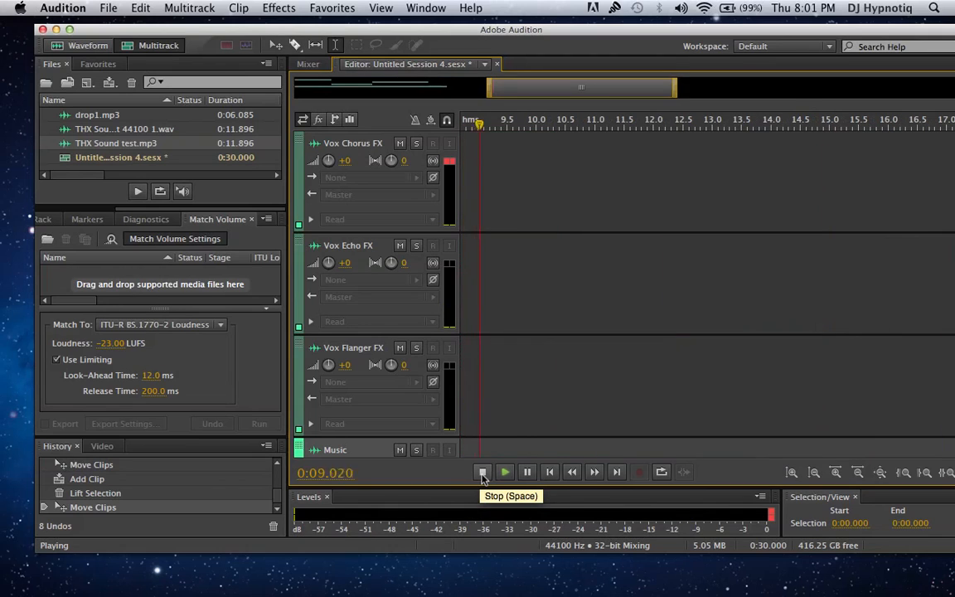
click(482, 472)
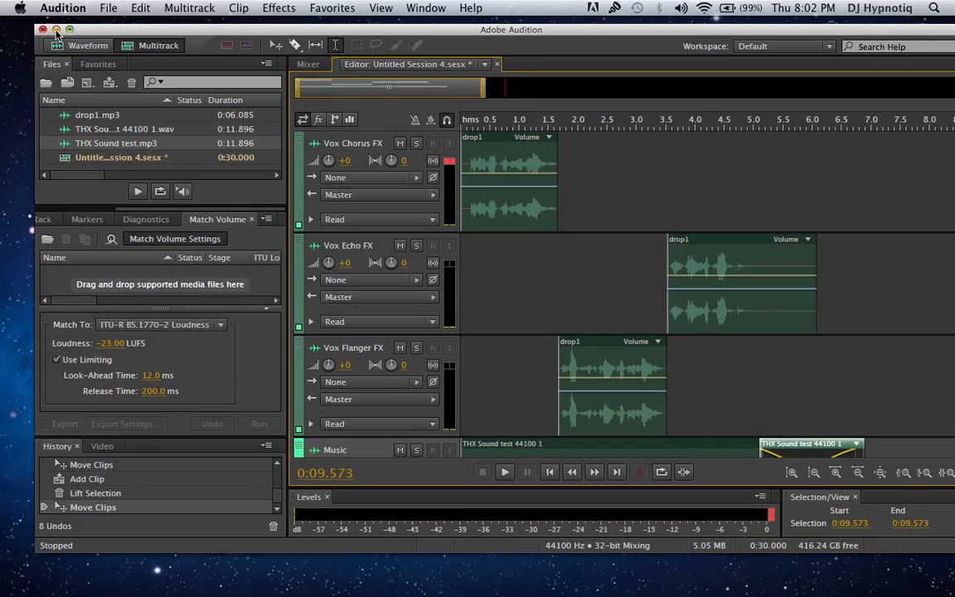
click(56, 30)
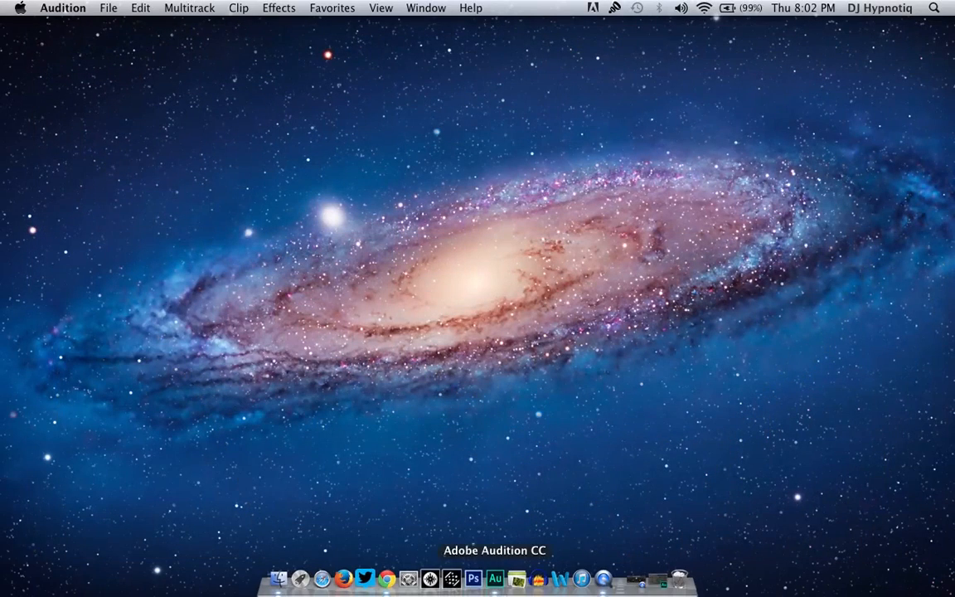